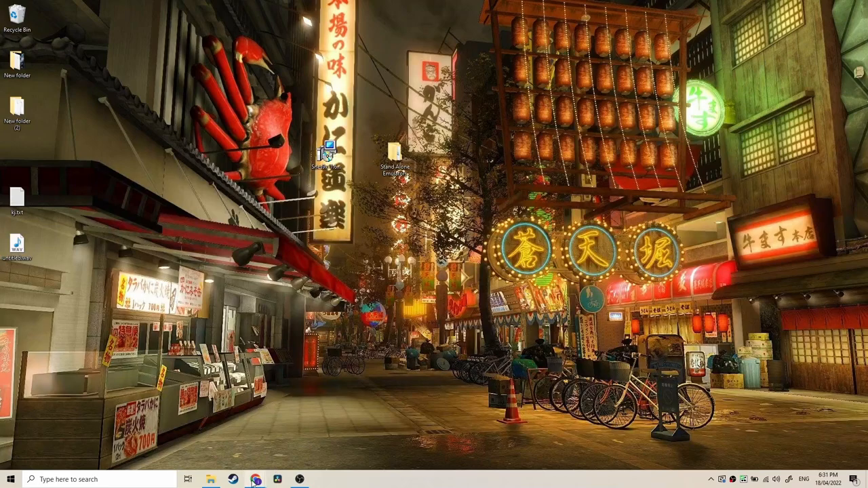
Step: Bring up 7-zip.org in Chrome with the version 21.07 Windows download table in view
click(255, 481)
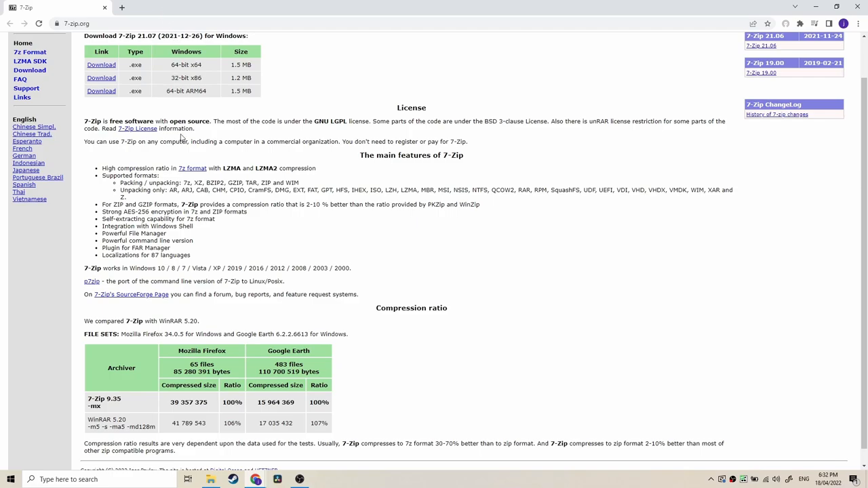
scroll(down, 3)
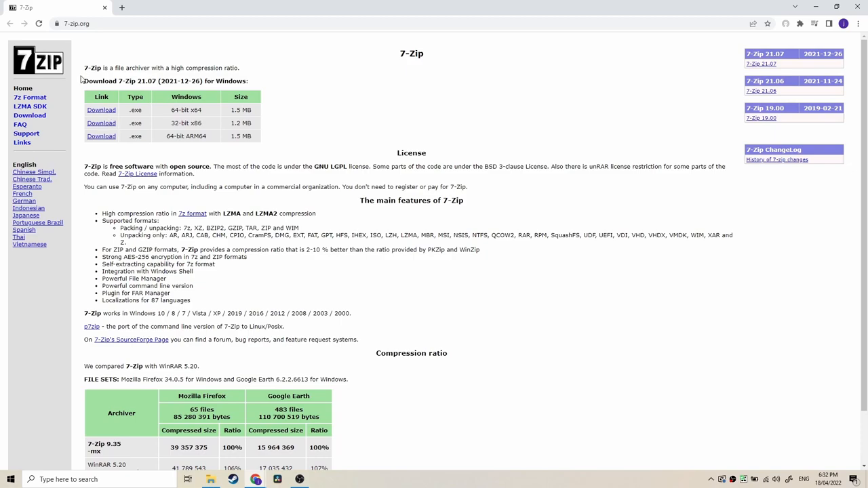
mouse_move(89, 167)
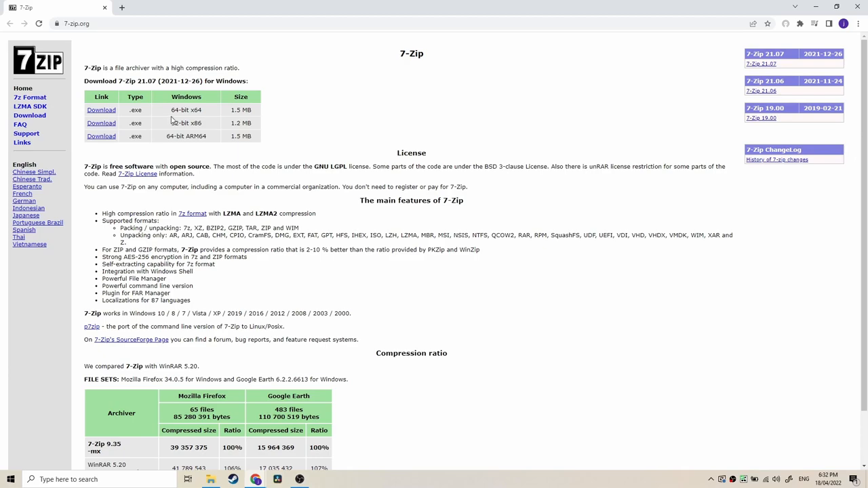
mouse_move(154, 135)
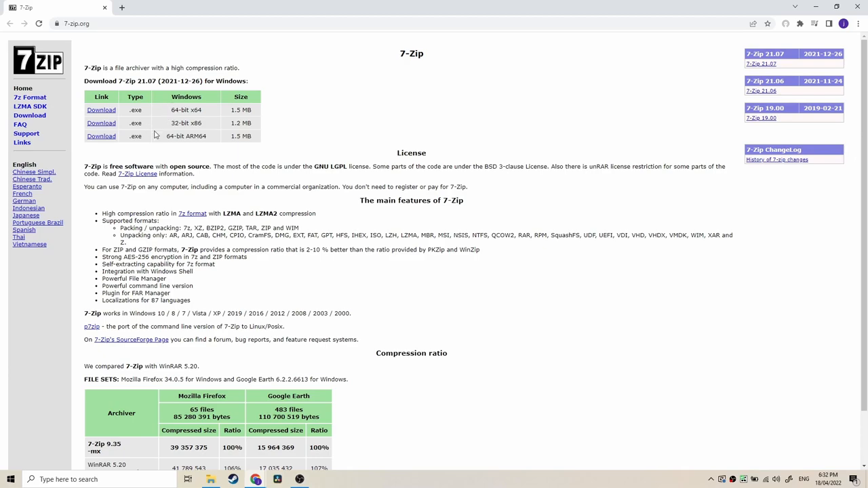
mouse_move(180, 135)
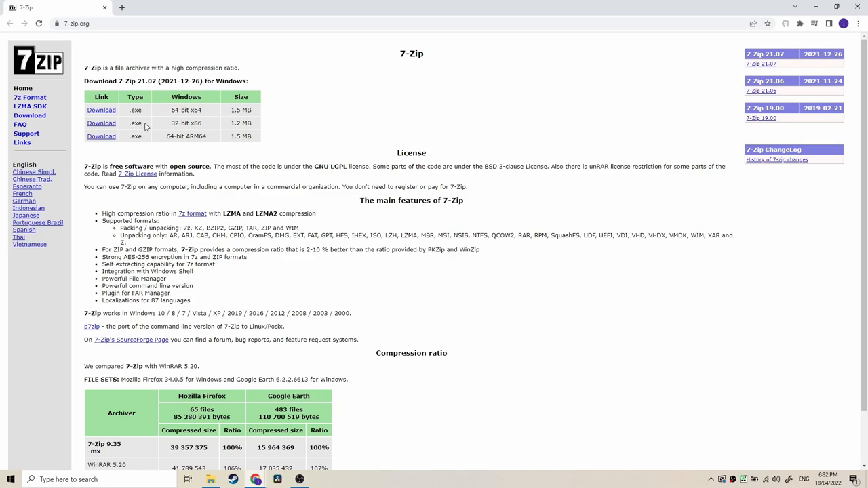
mouse_move(221, 120)
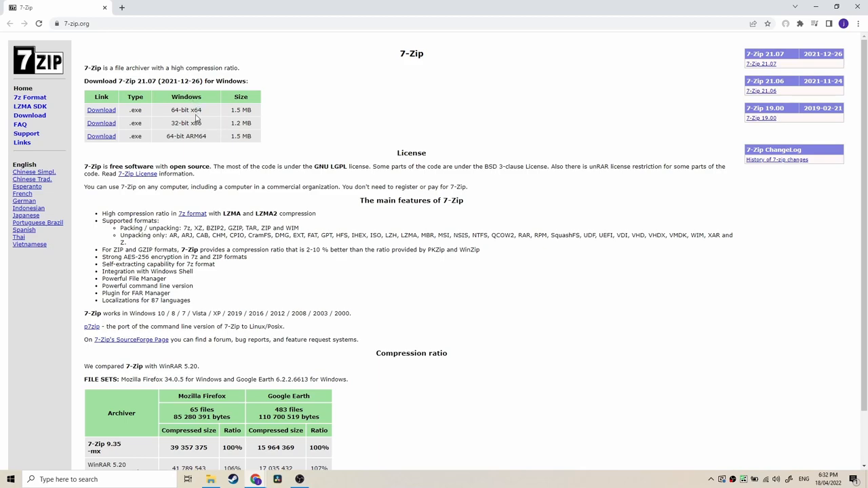
mouse_move(100, 122)
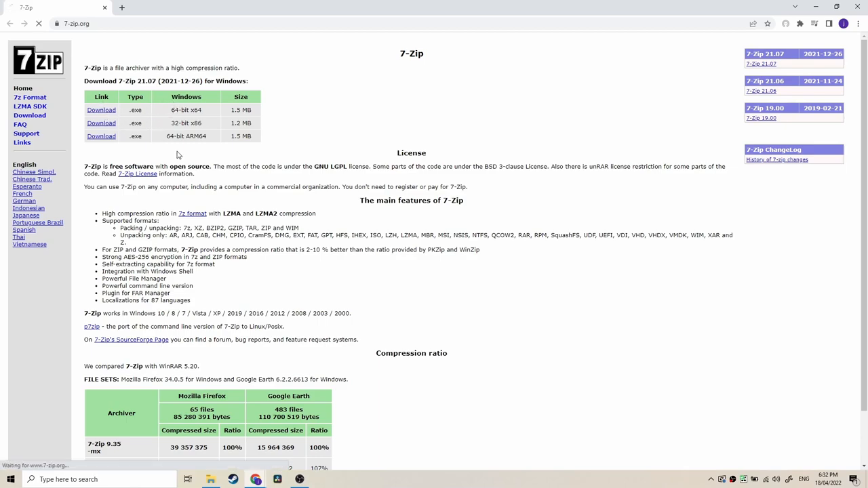
Step: Start downloading the 64-bit x64 installer 7z2107-x64.exe
click(101, 110)
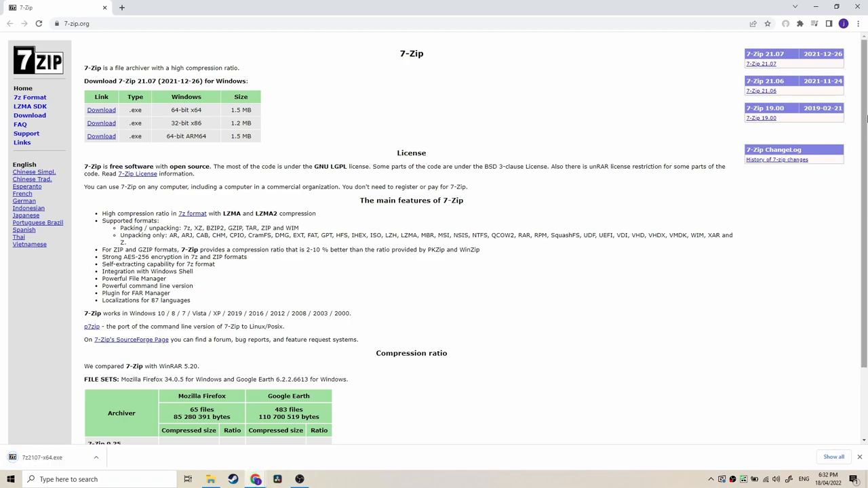
Step: Reveal 7z2107-x64.exe in the Downloads folder and launch the 7-Zip setup
click(857, 23)
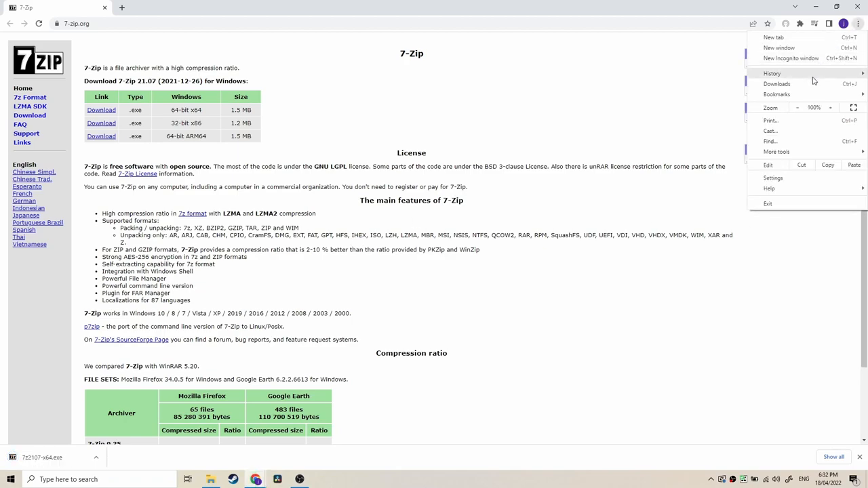
click(777, 85)
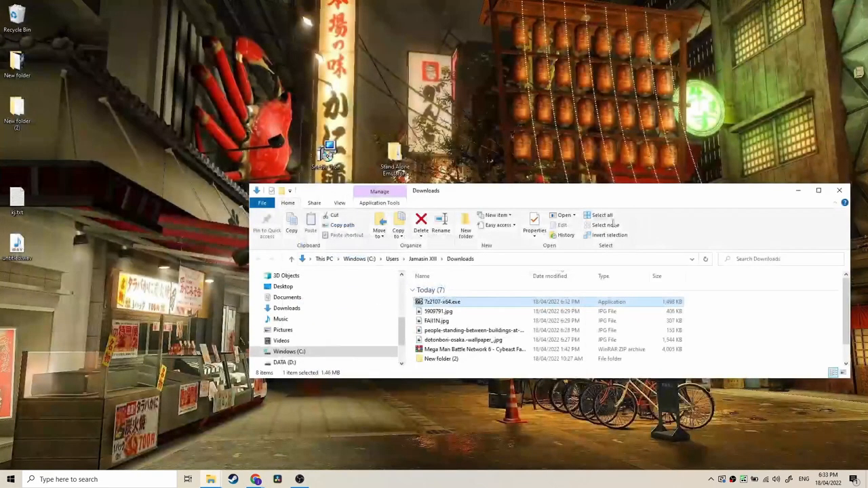
mouse_move(441, 301)
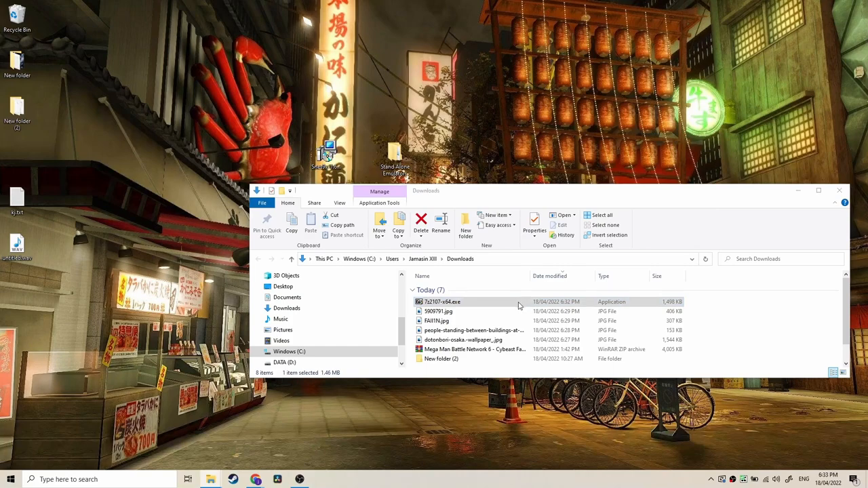
mouse_move(477, 359)
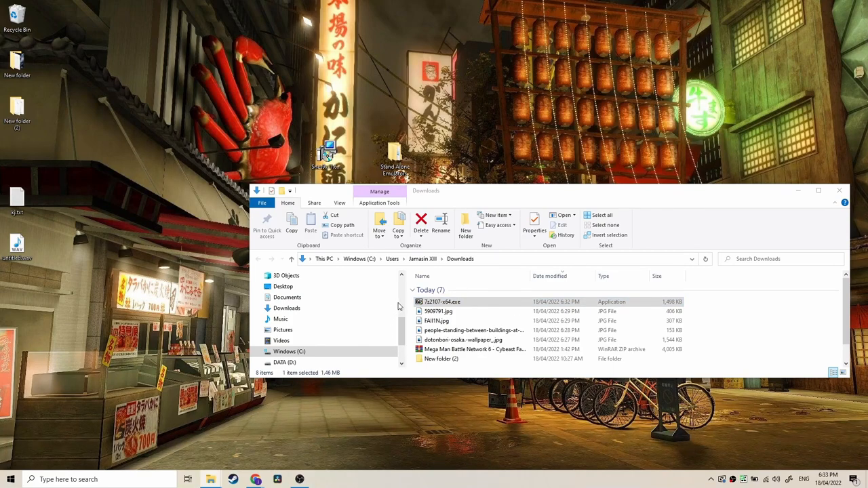
double_click(442, 301)
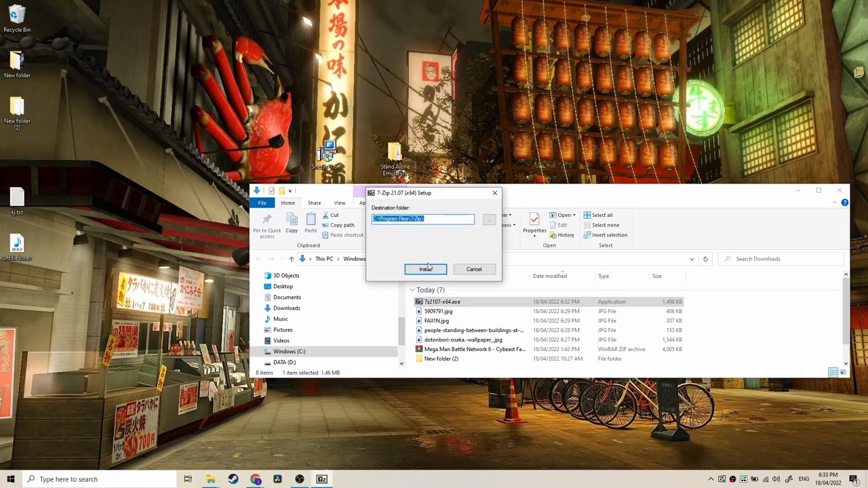
mouse_move(418, 232)
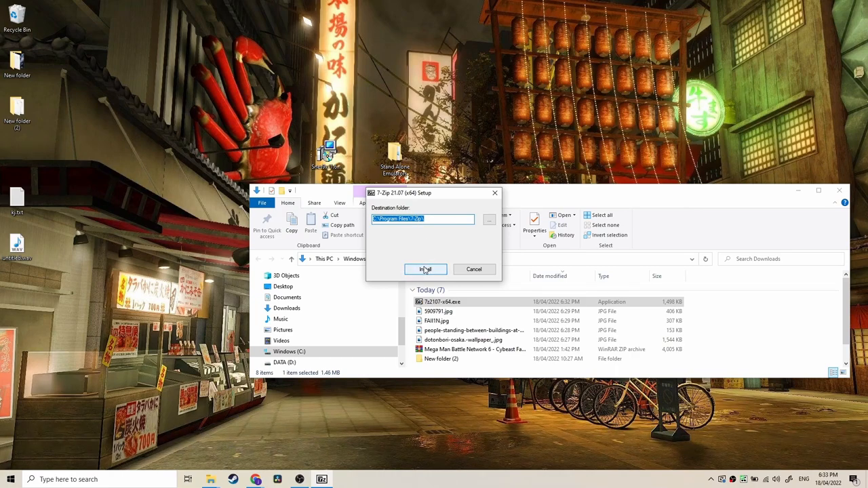
Step: Install 7-Zip 21.07 (x64) to the default Program Files folder and close setup and Explorer
click(426, 268)
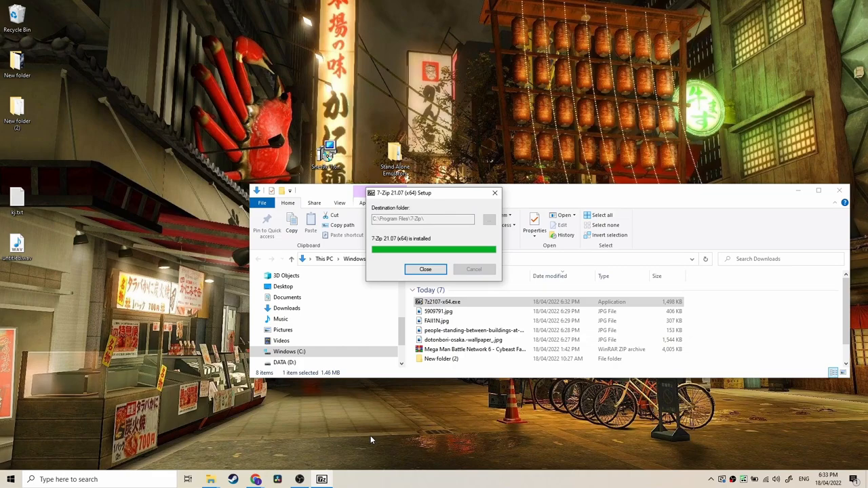
mouse_move(429, 285)
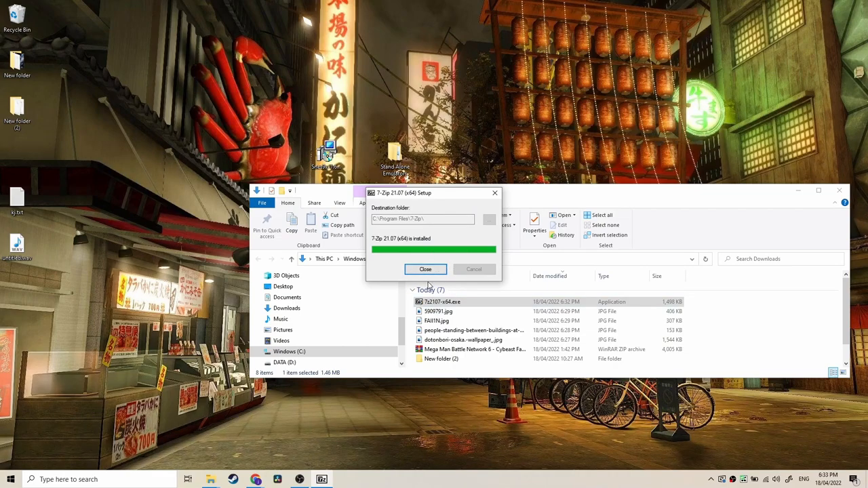
click(426, 269)
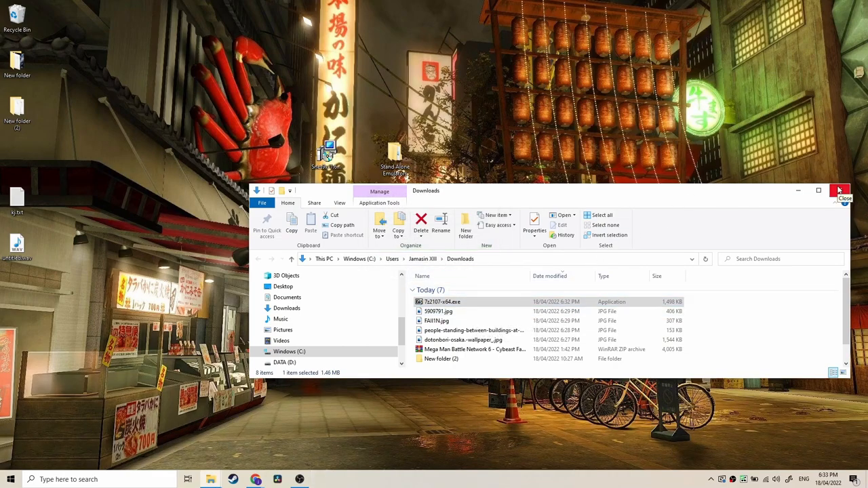
click(839, 190)
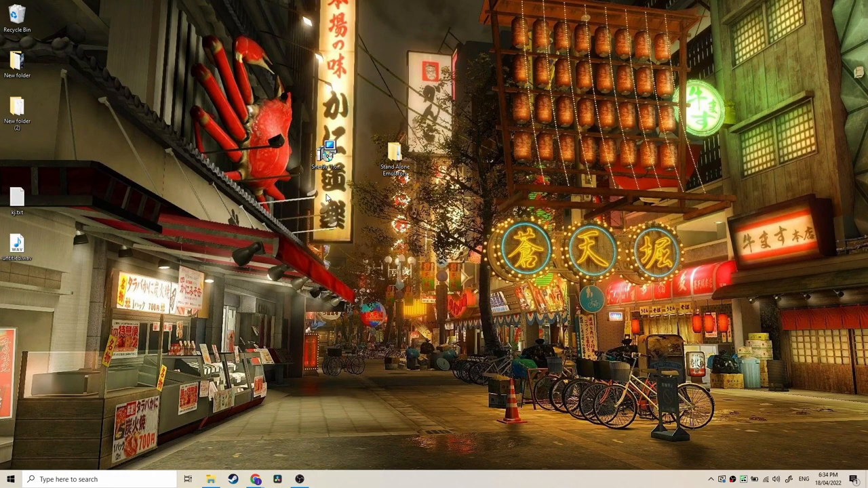
Step: Check that the Recycle Bin is empty and close it, leaving the zip on the desktop
click(16, 17)
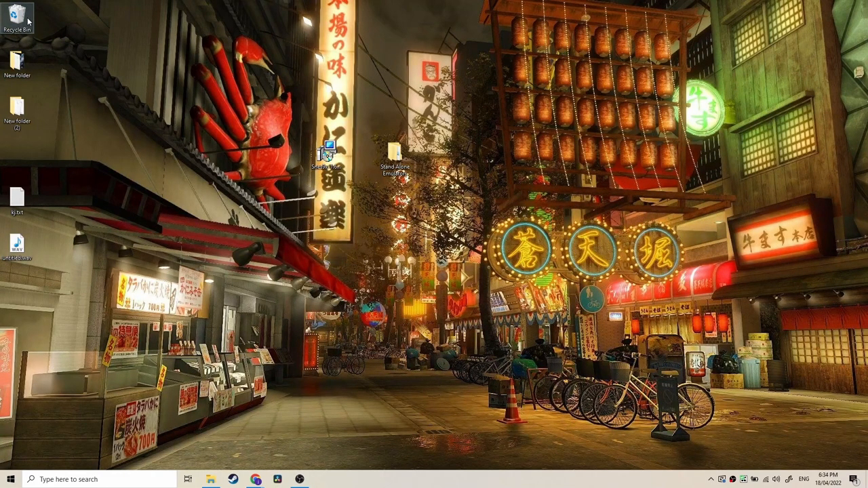
double_click(16, 17)
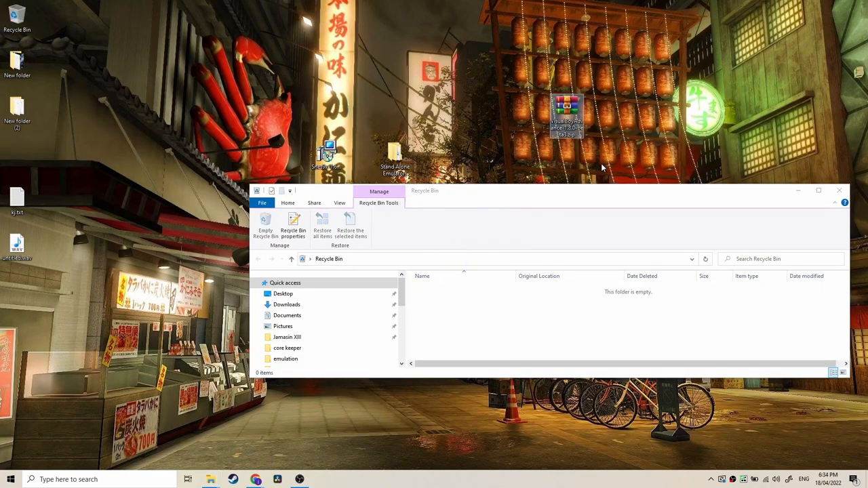
click(838, 190)
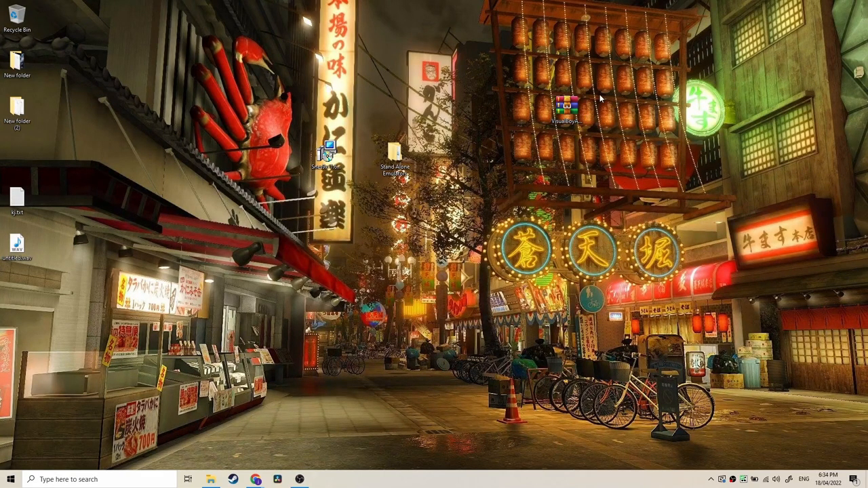
mouse_move(603, 98)
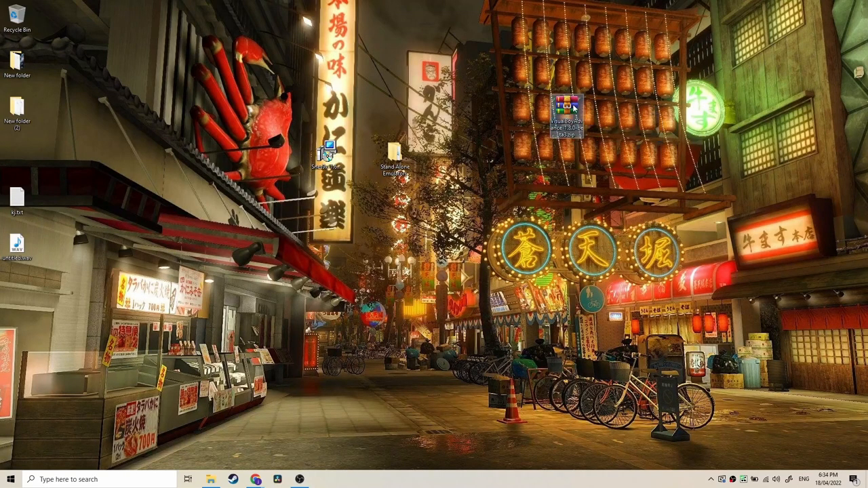
Step: Extract the zip to a "VisualBoyAdvance-1.8.0-beta3\" folder and verify COPYING and VisualBoyAdvance.exe inside
right_click(570, 108)
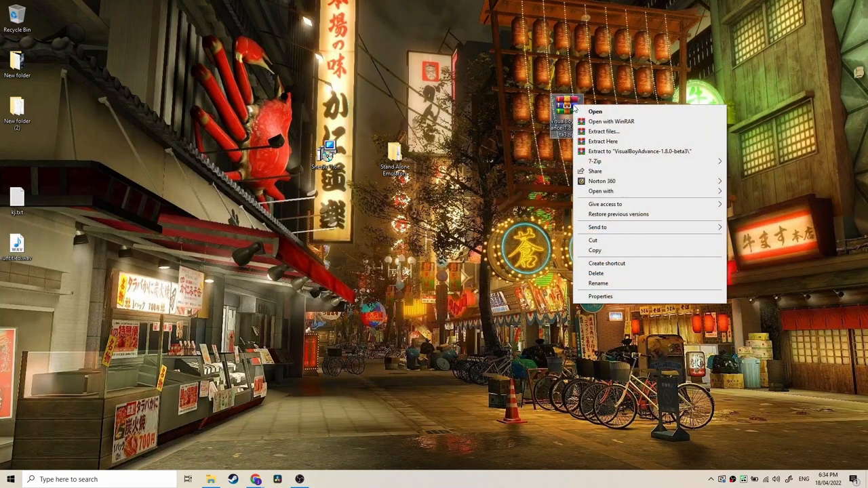
mouse_move(594, 160)
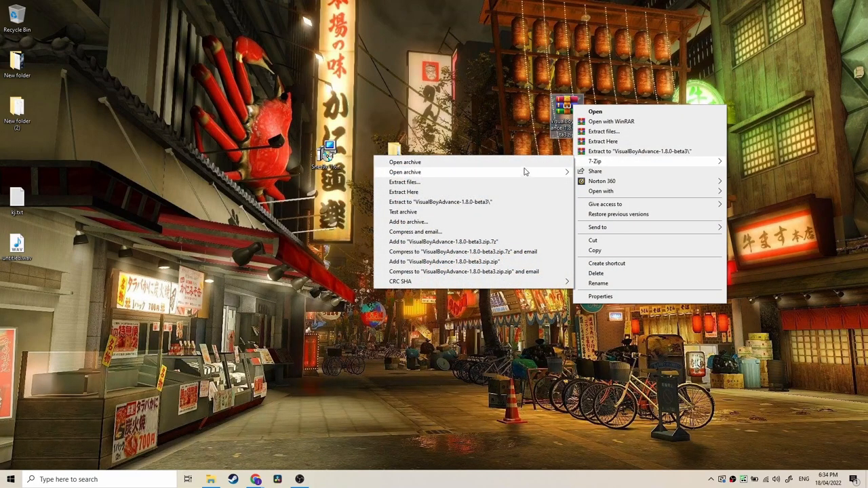
mouse_move(517, 203)
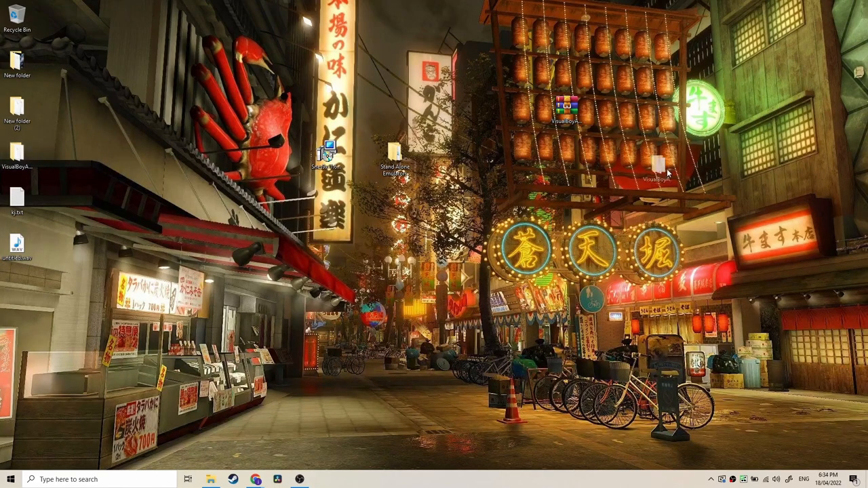
double_click(659, 109)
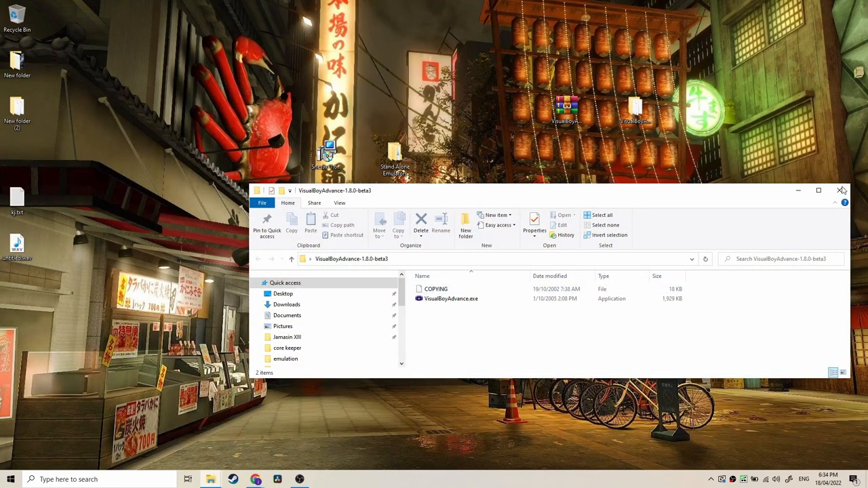
click(843, 190)
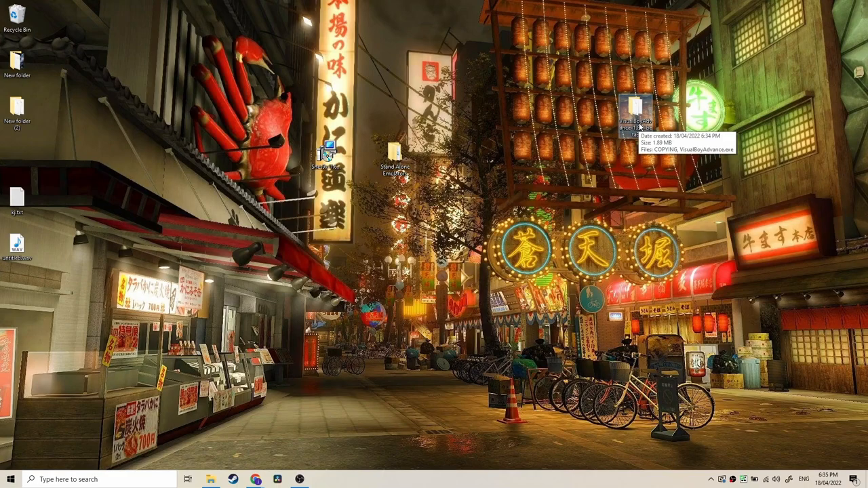
Step: Add the extracted folder to a new zip-format archive VisualBoyAdvance-1.8.0-beta3.zip via Add to archive
right_click(637, 112)
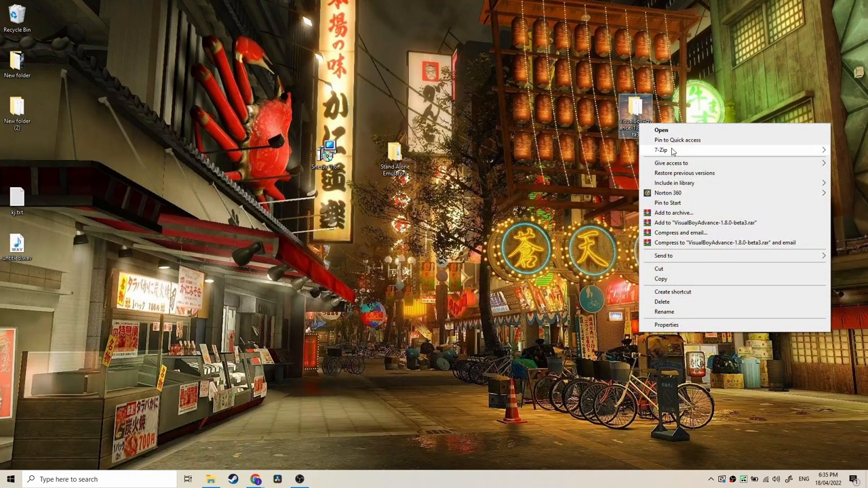
mouse_move(659, 150)
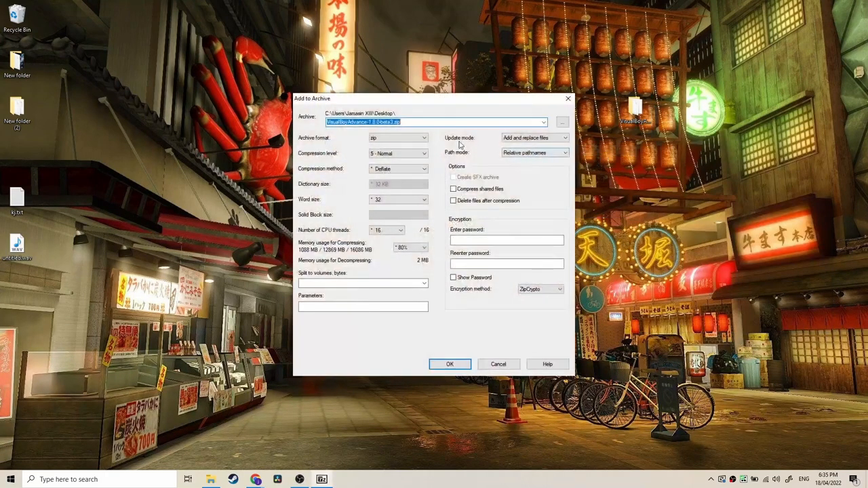
mouse_move(522, 122)
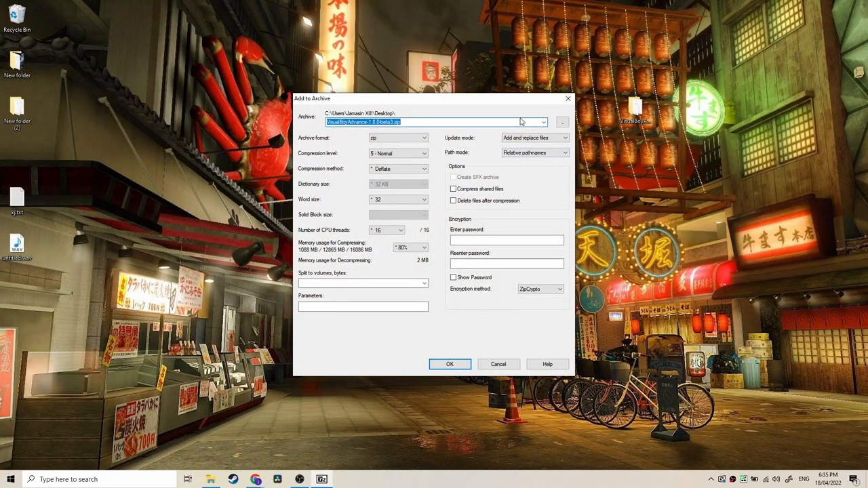
click(424, 139)
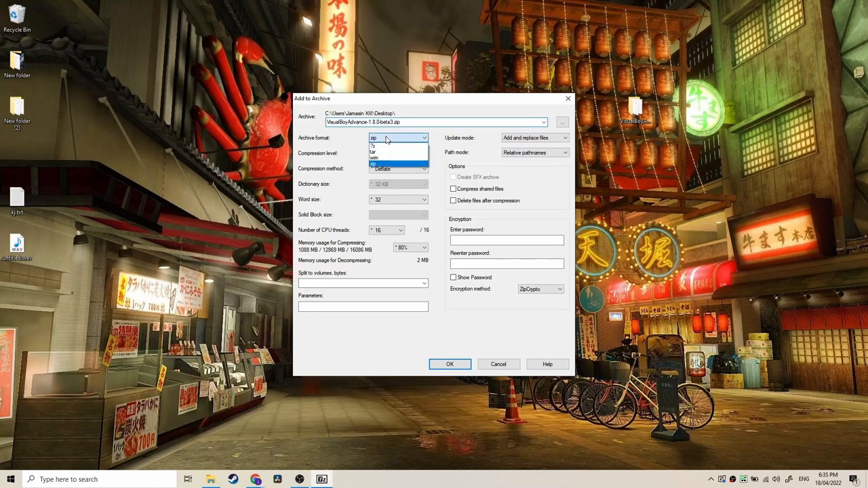
mouse_move(399, 164)
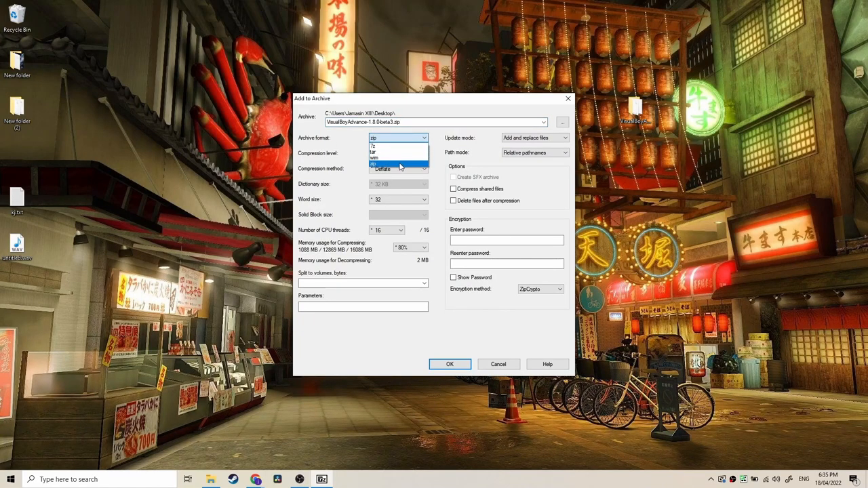
click(399, 163)
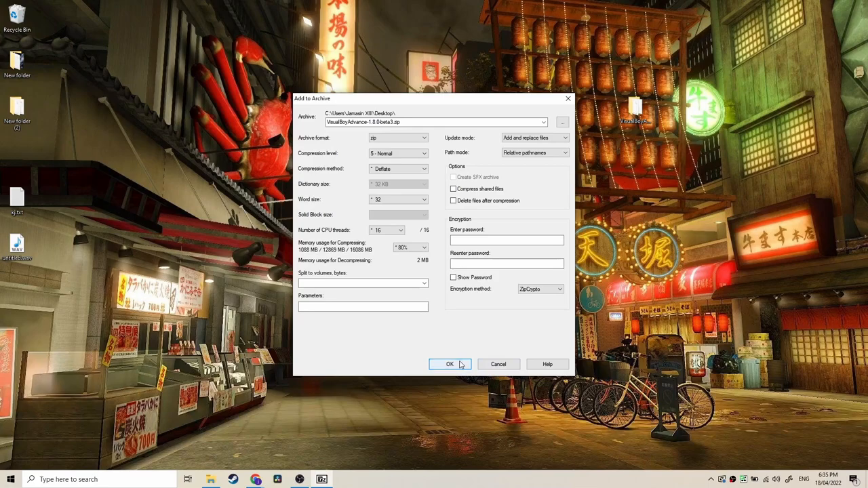
click(450, 363)
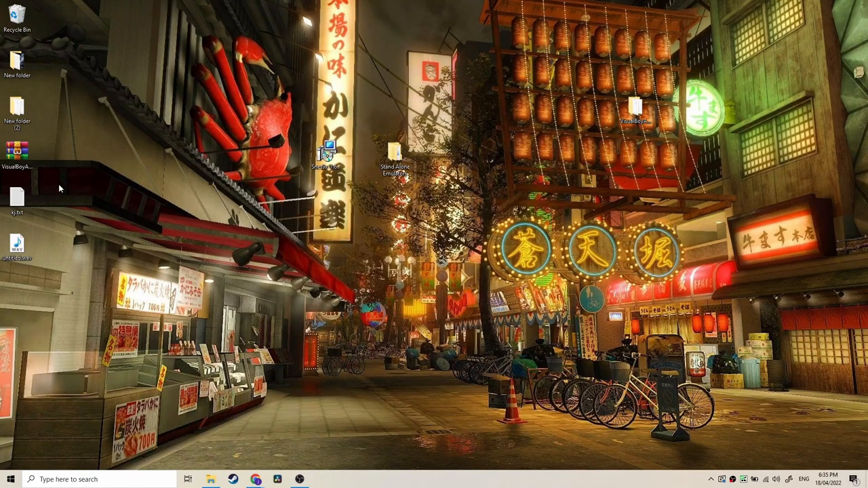
click(19, 152)
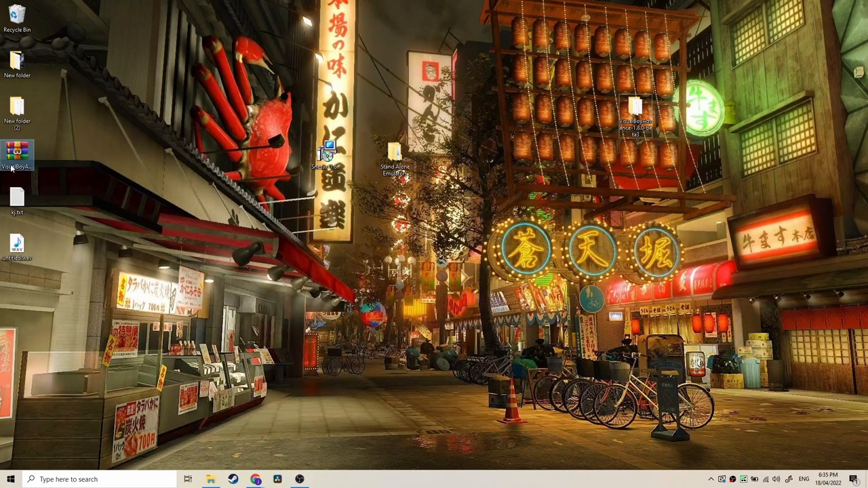